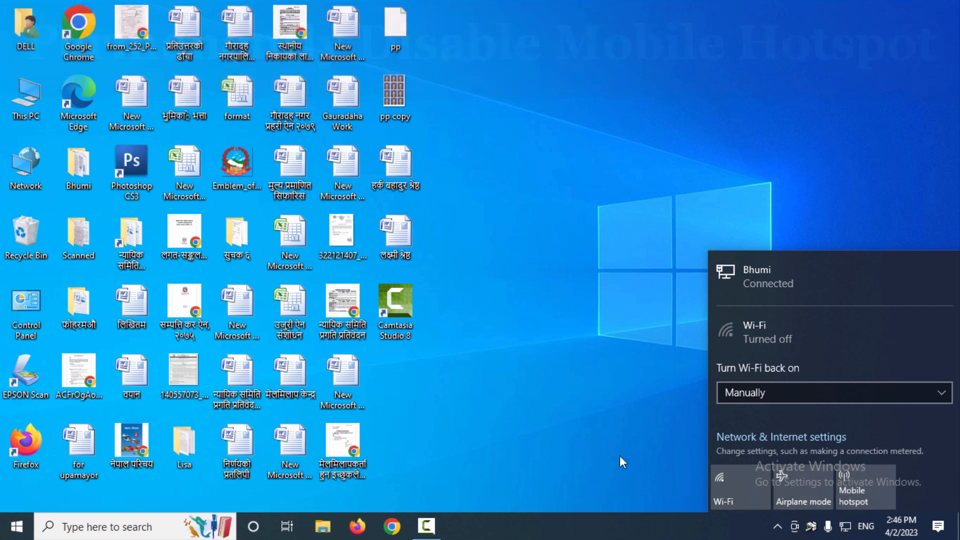
Search for Run and launch gpedit.msc to open the Local Group Policy Editor
click(135, 527)
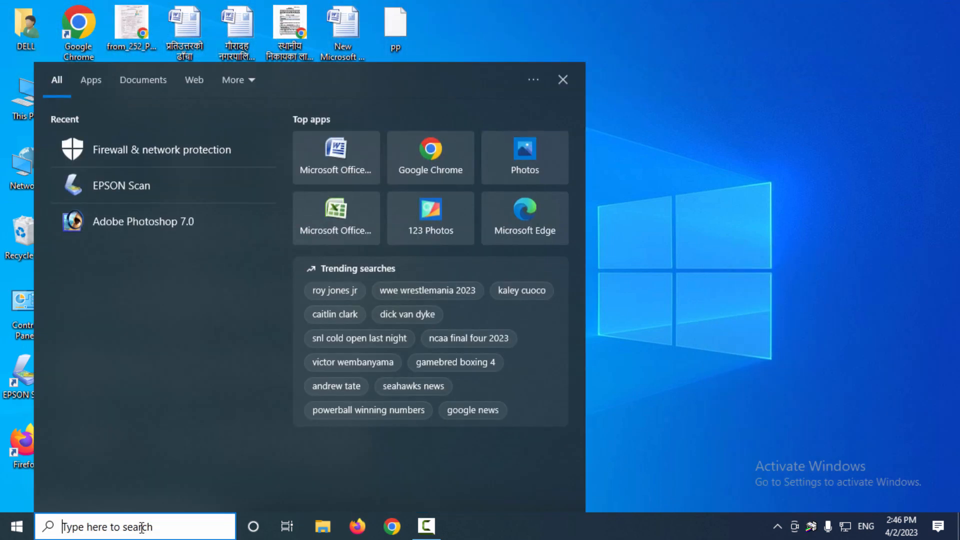
text(run)
text(gpedit.msc)
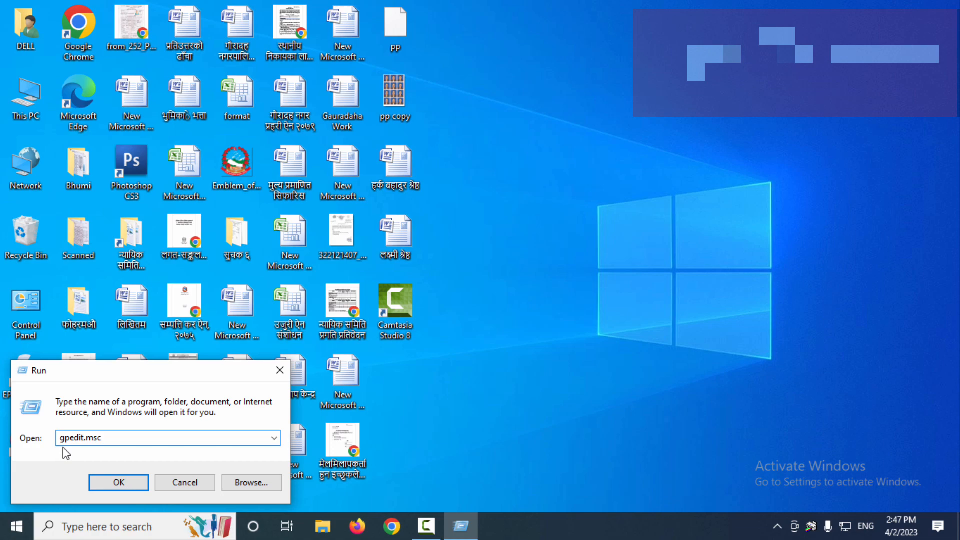
click(118, 482)
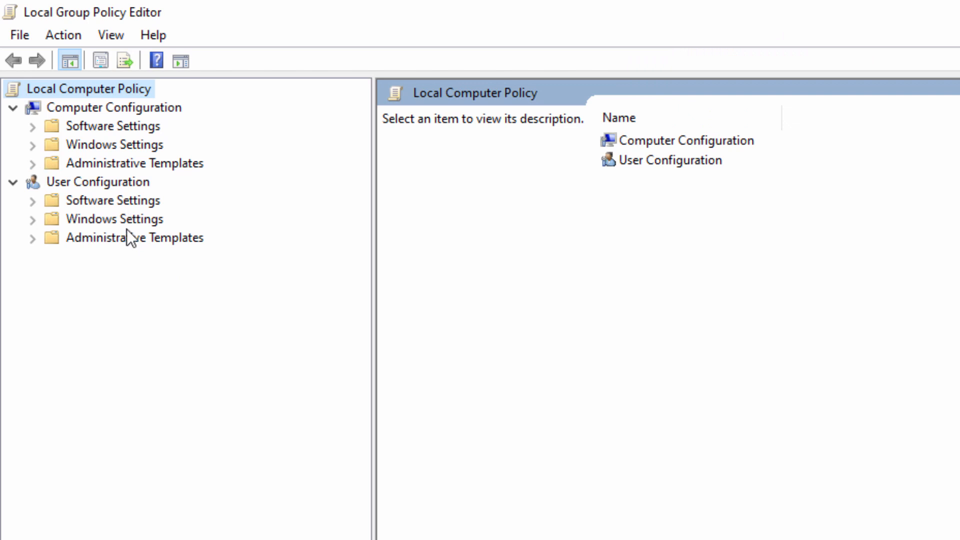
mouse_move(82, 188)
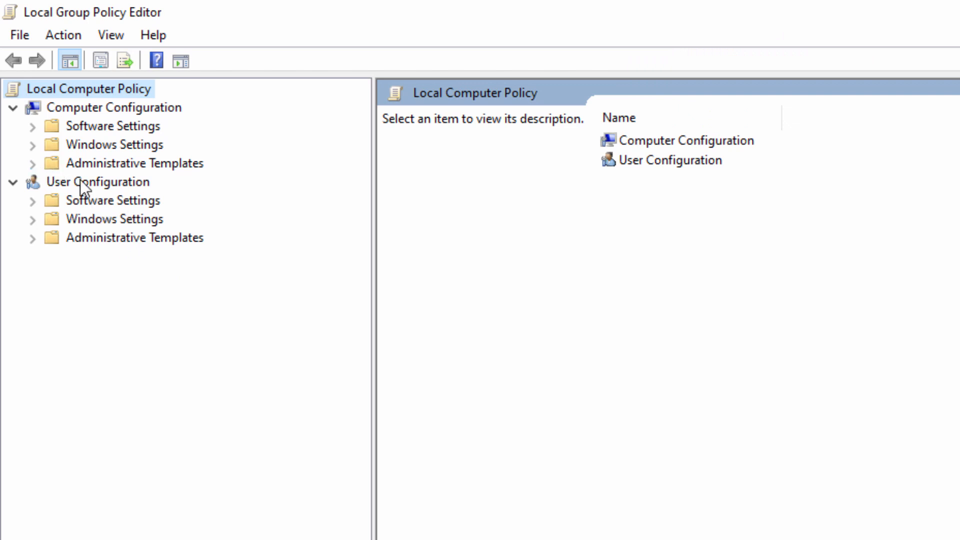
Navigate Computer Configuration > Administrative Templates > Network to the Network Connections policies
click(33, 163)
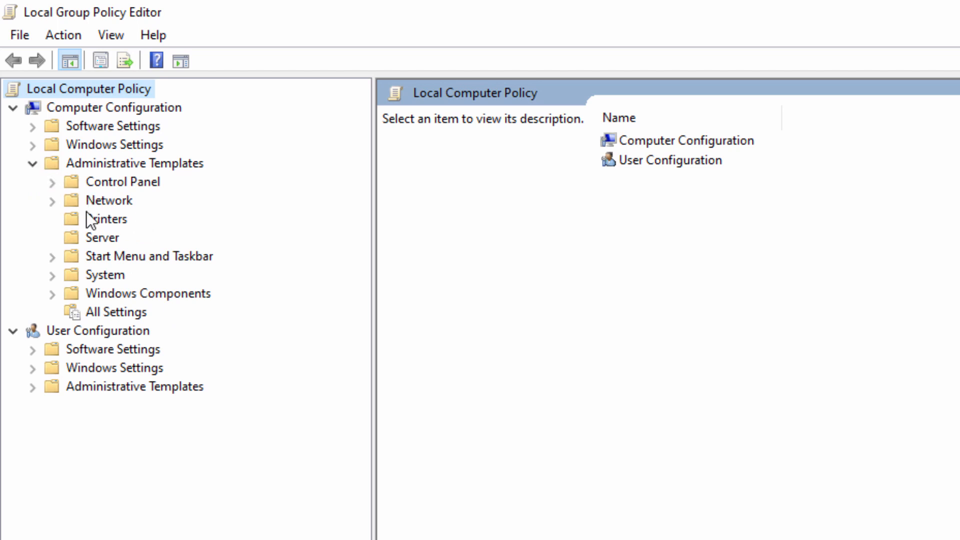
click(53, 200)
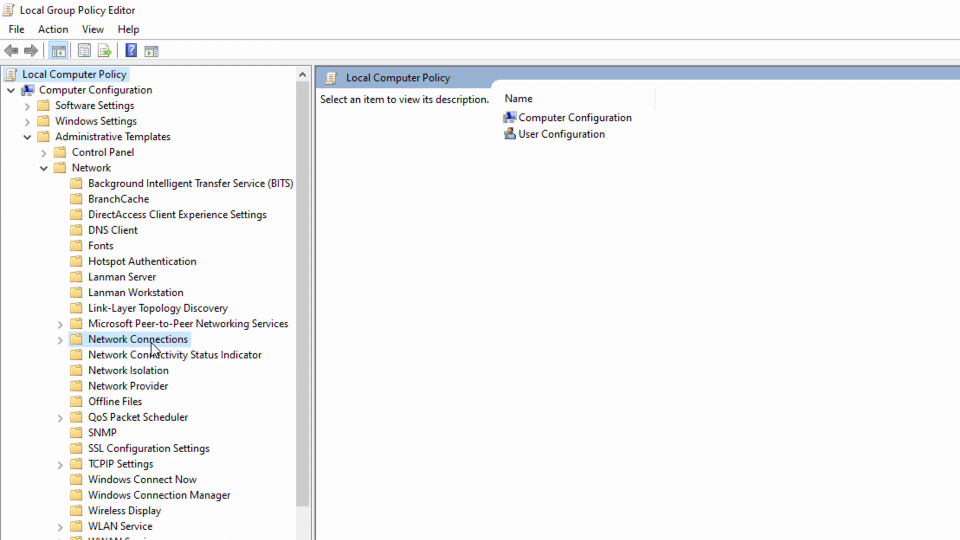
click(138, 340)
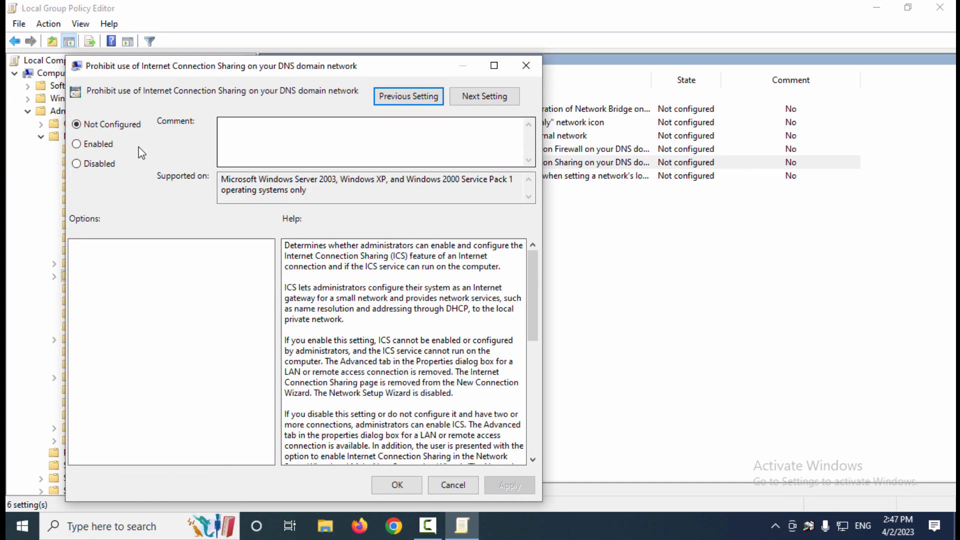
mouse_move(374, 165)
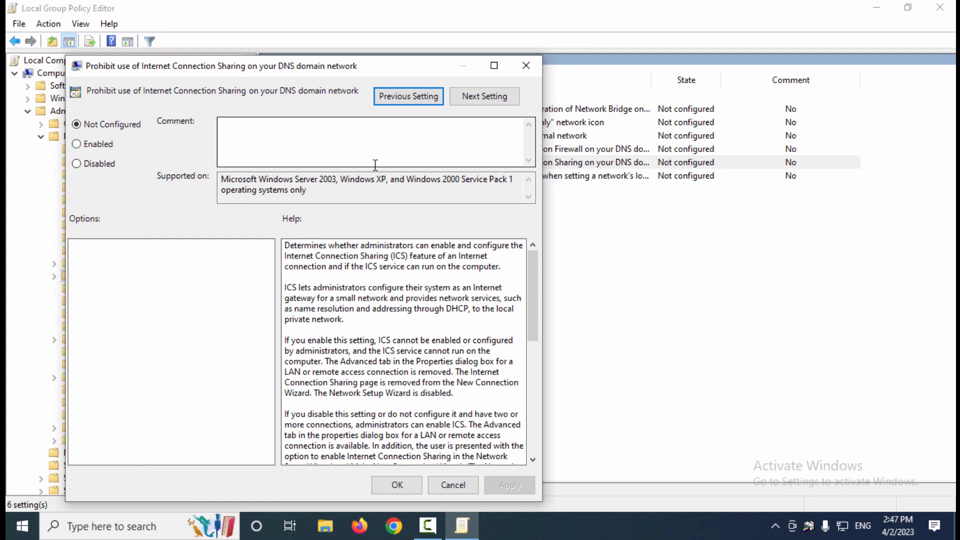
mouse_move(366, 172)
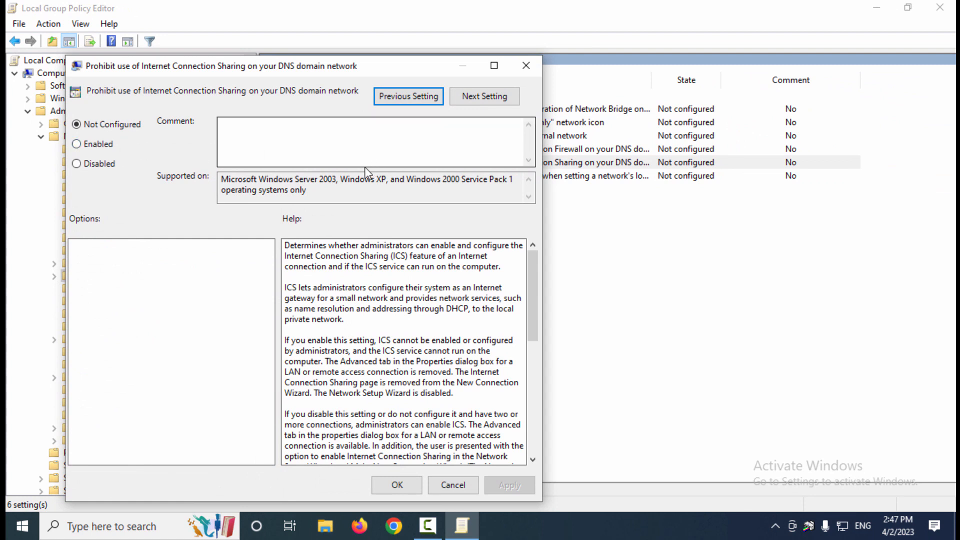
Set 'Prohibit use of Internet Connection Sharing on your DNS domain network' to Enabled and confirm
click(77, 144)
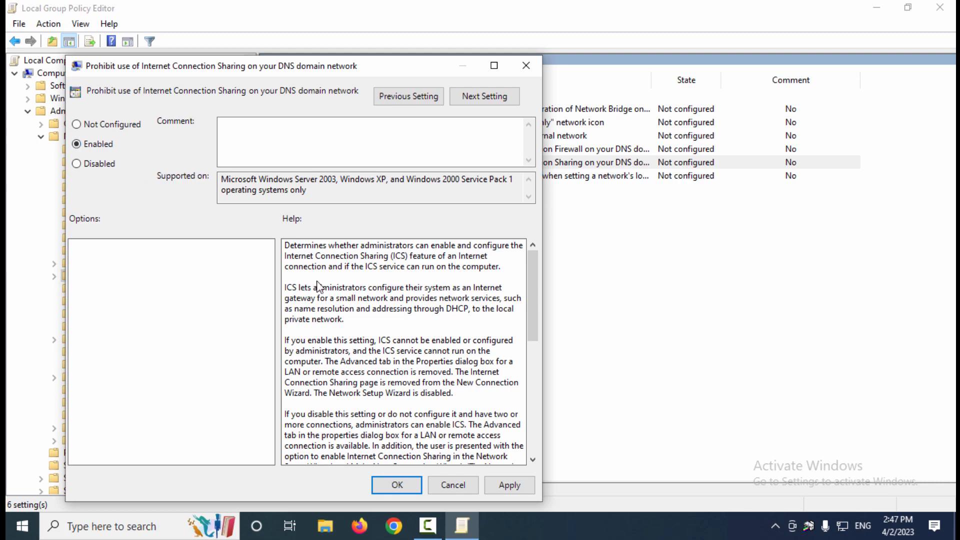
click(509, 485)
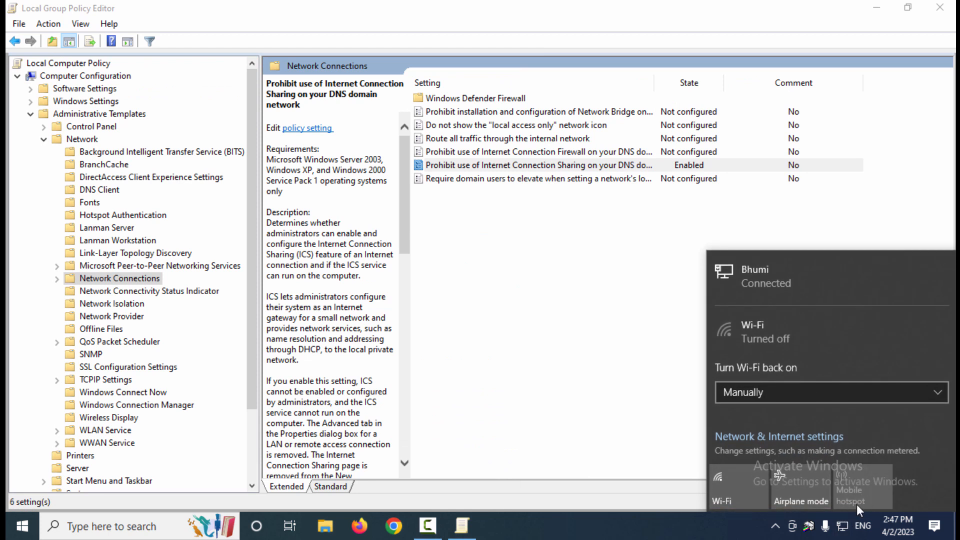
mouse_move(830, 501)
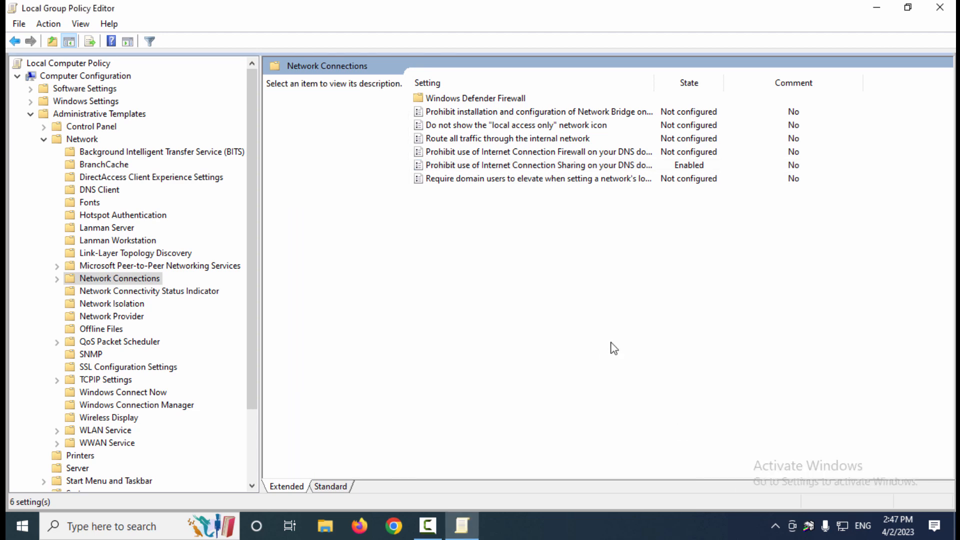
mouse_move(605, 347)
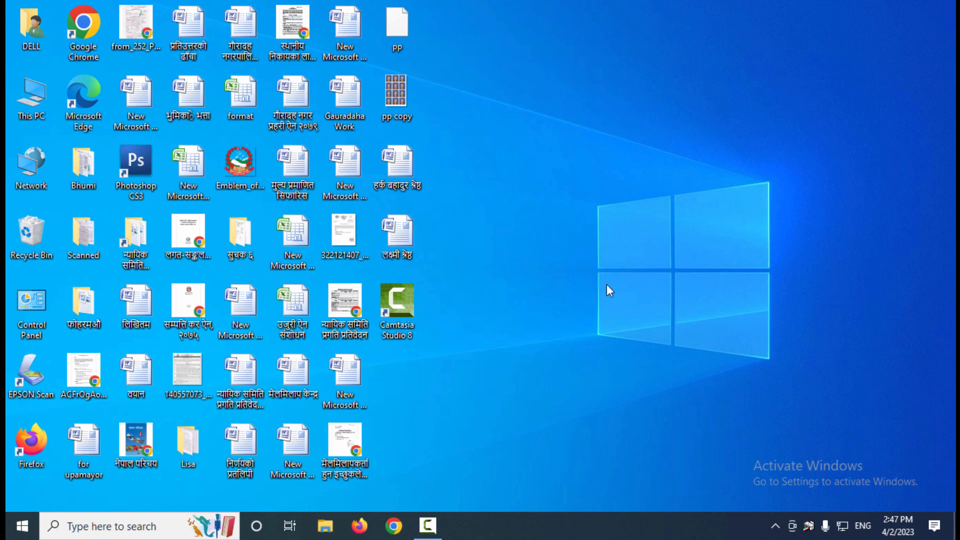
mouse_move(935, 36)
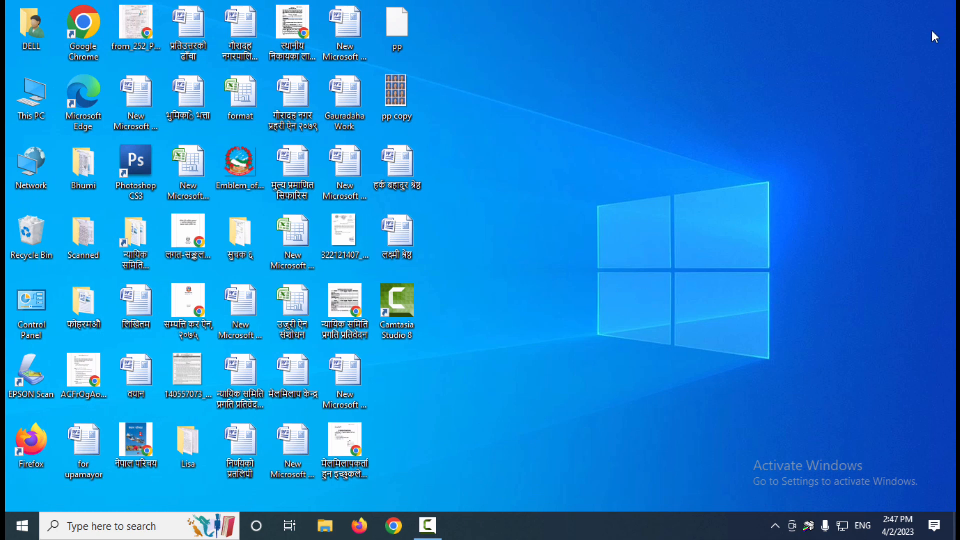